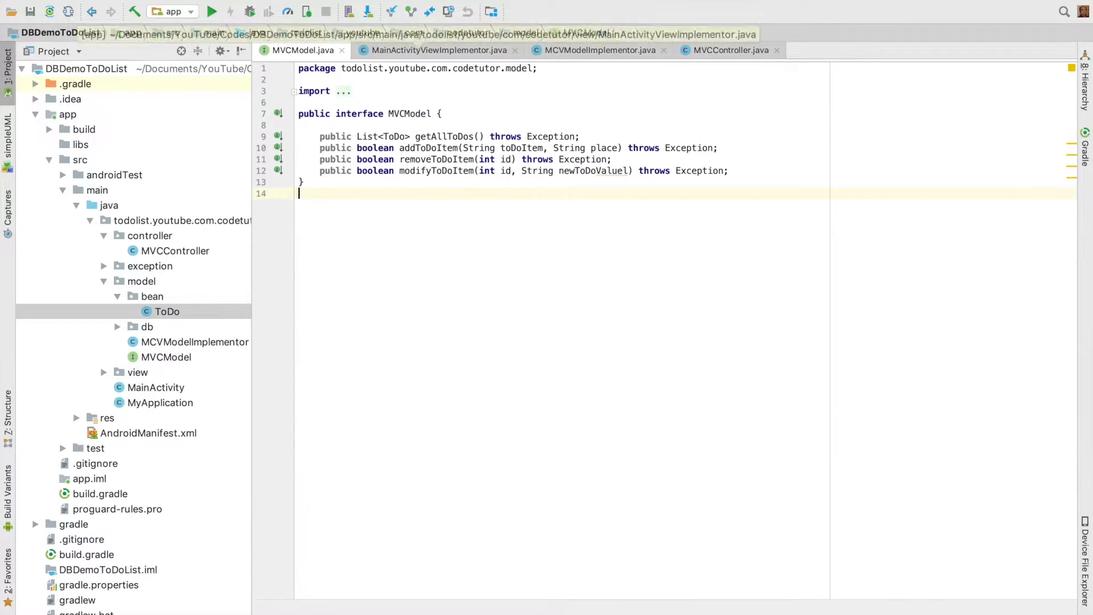
# Review the MVCModel interface and its getAllToDos method, then show its subtype hierarchy (Ctrl+H)
pyautogui.click(167, 311)
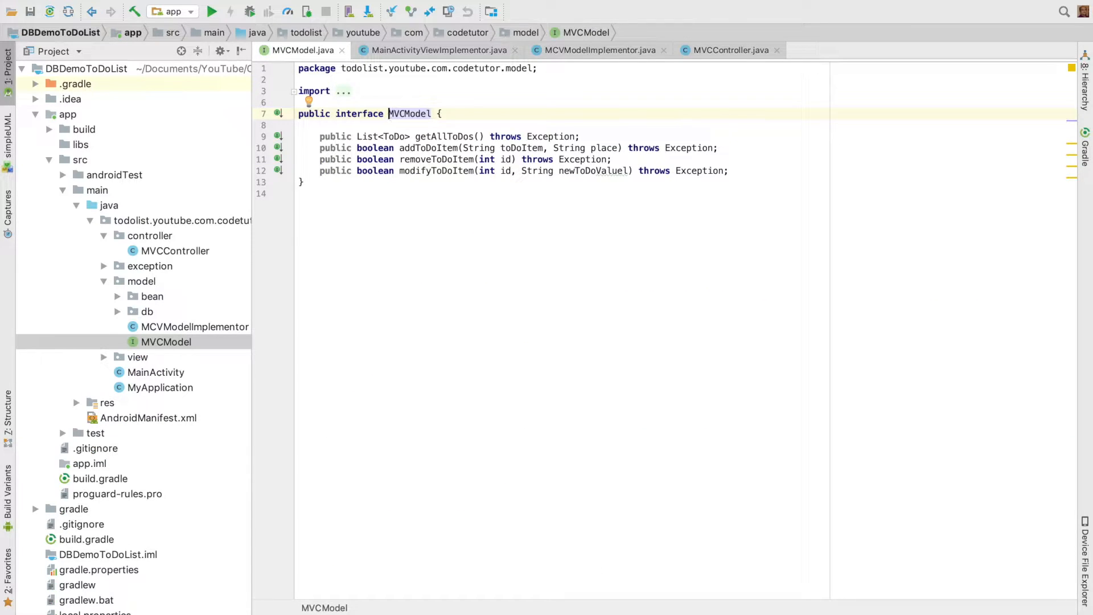
pyautogui.doubleClick(358, 112)
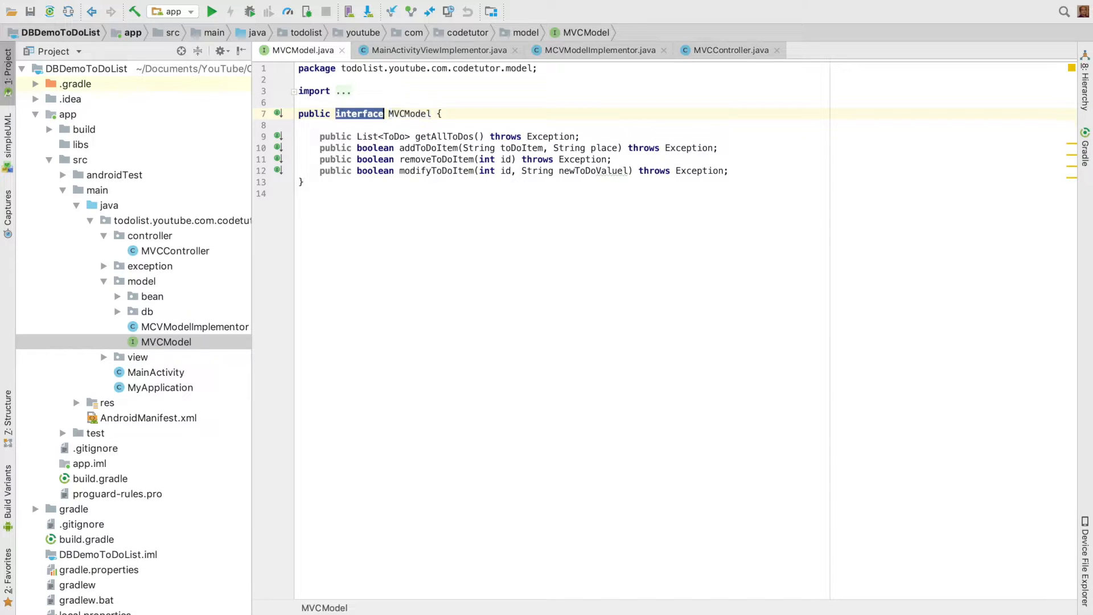
pyautogui.doubleClick(443, 136)
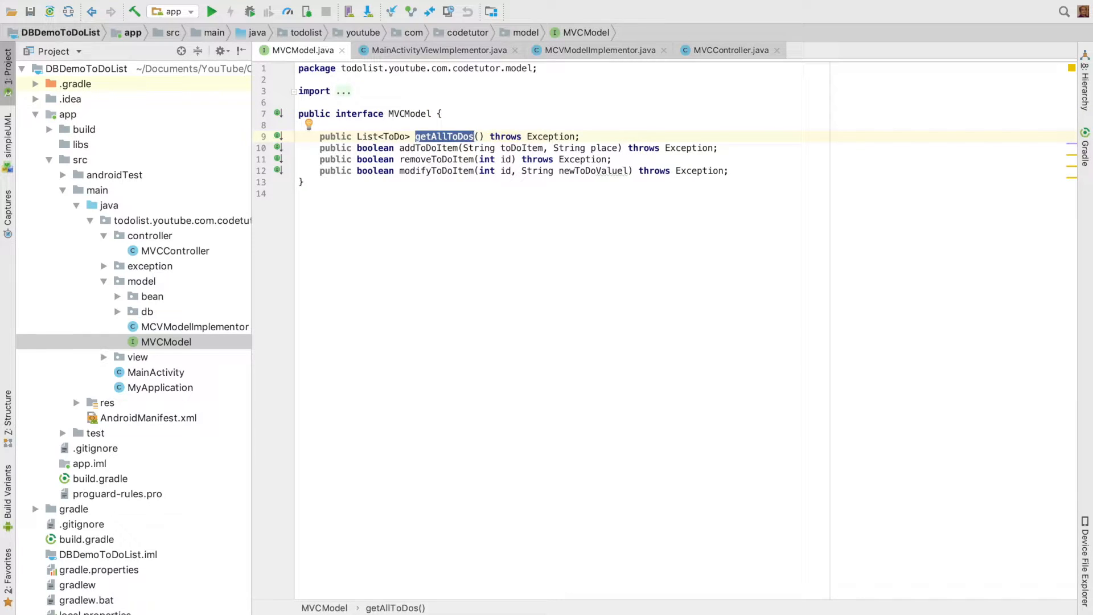
pyautogui.click(418, 147)
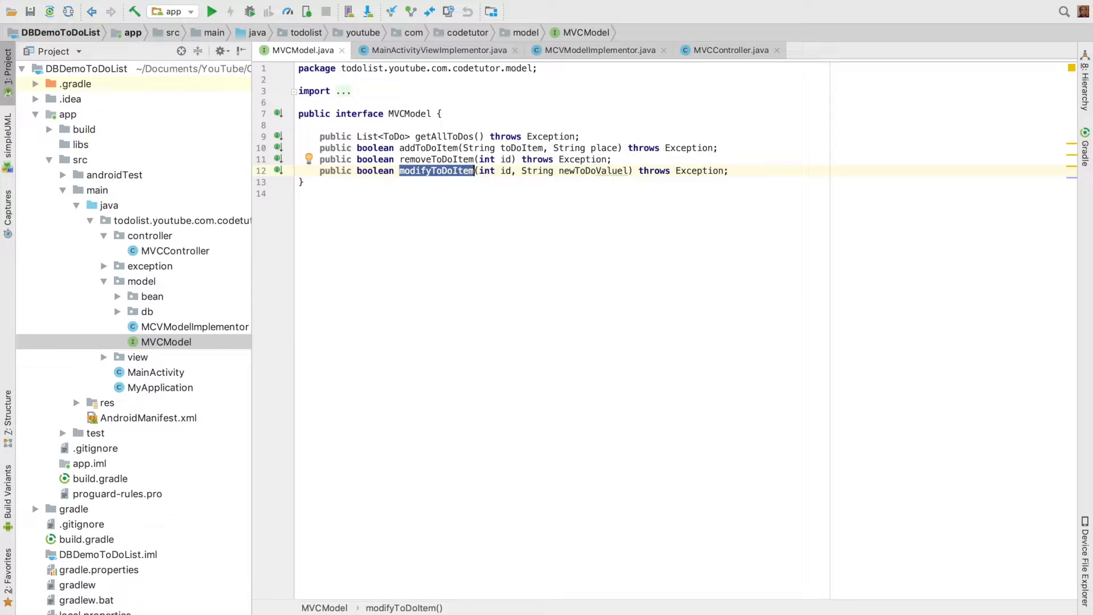
pyautogui.press('ctrl+h')
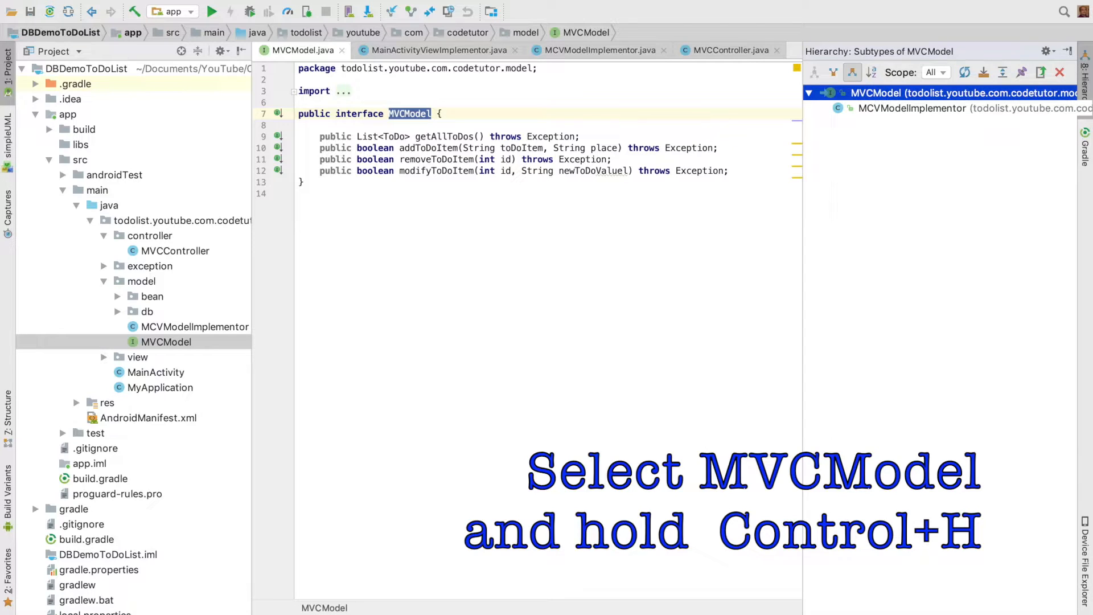
# Navigate MCVModelImplementor's outline through getAllToDos, removeToDoItem and modifyToDoItem
pyautogui.click(911, 108)
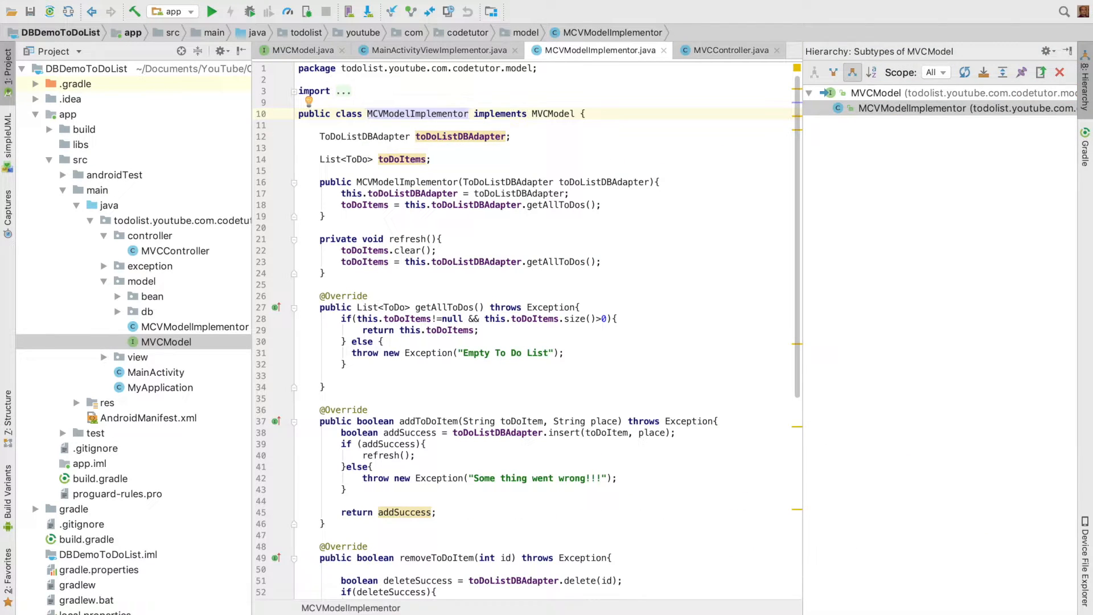
pyautogui.doubleClick(553, 114)
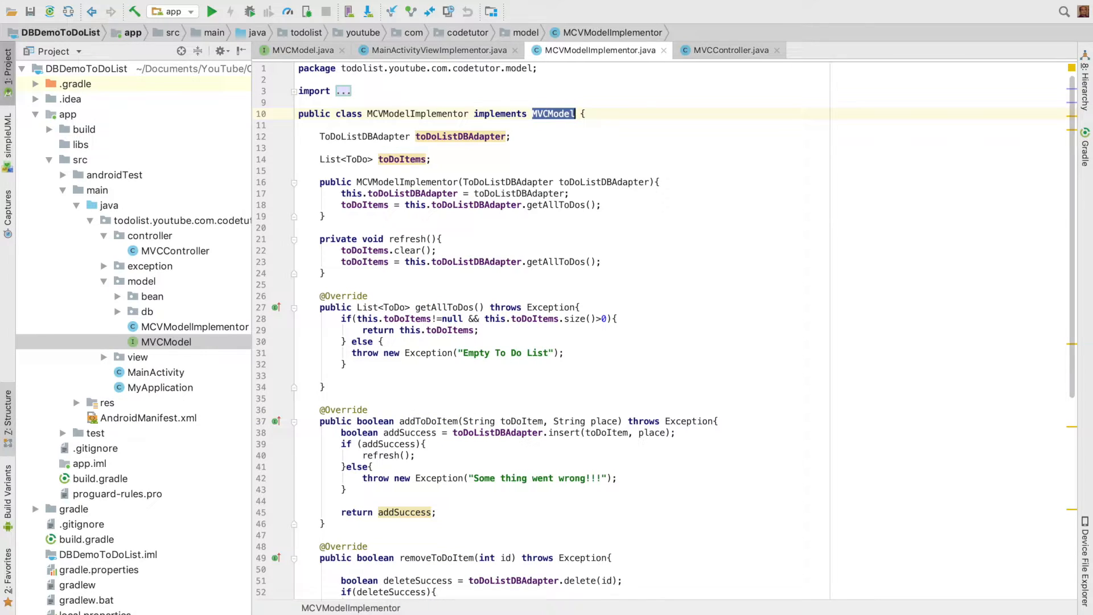
pyautogui.click(8, 418)
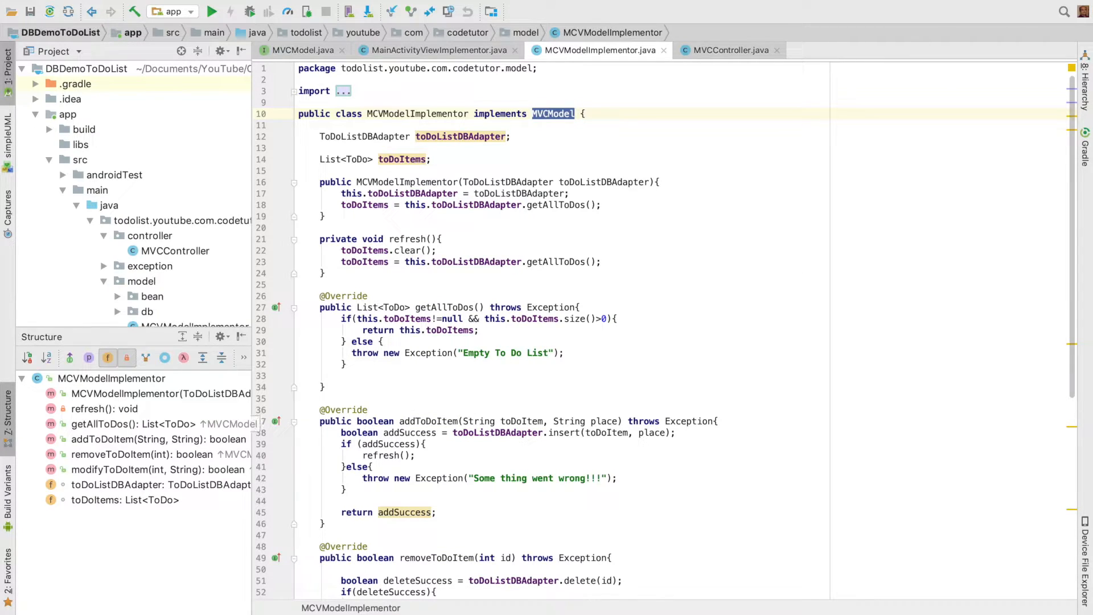
pyautogui.click(161, 423)
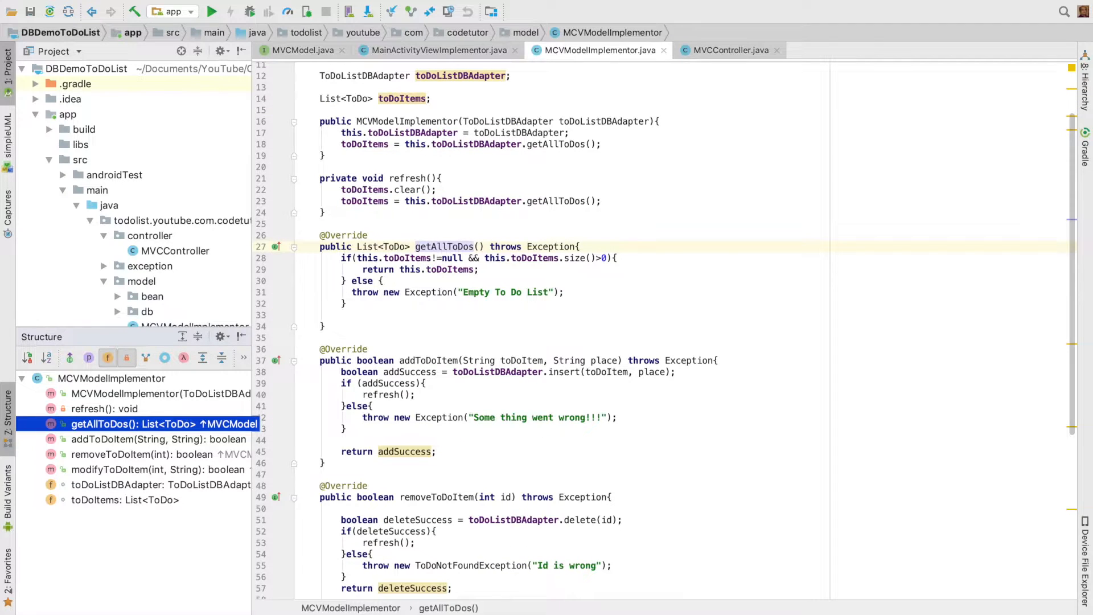
pyautogui.click(139, 454)
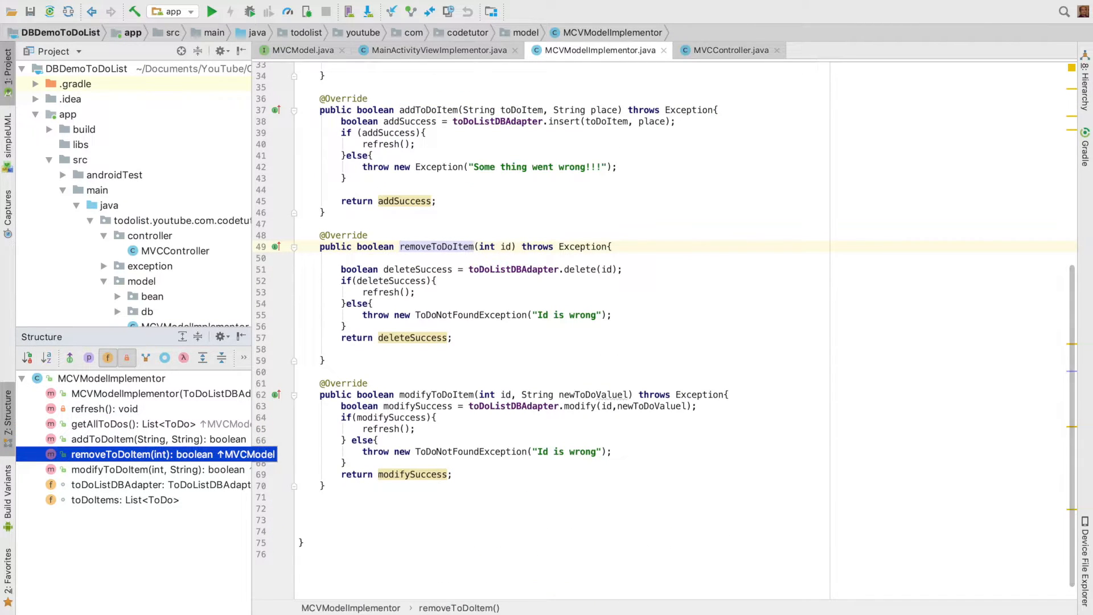
pyautogui.click(160, 469)
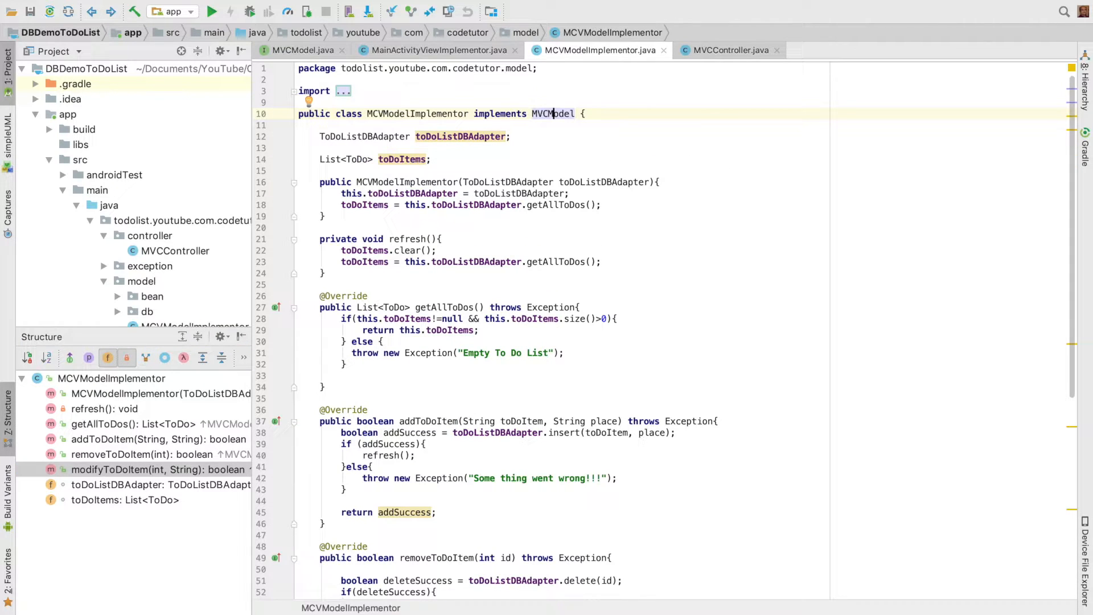
# Highlight the ToDoListDBAdapter and toDoItems fields, the returned list and the wrong-id exception
pyautogui.doubleClick(364, 136)
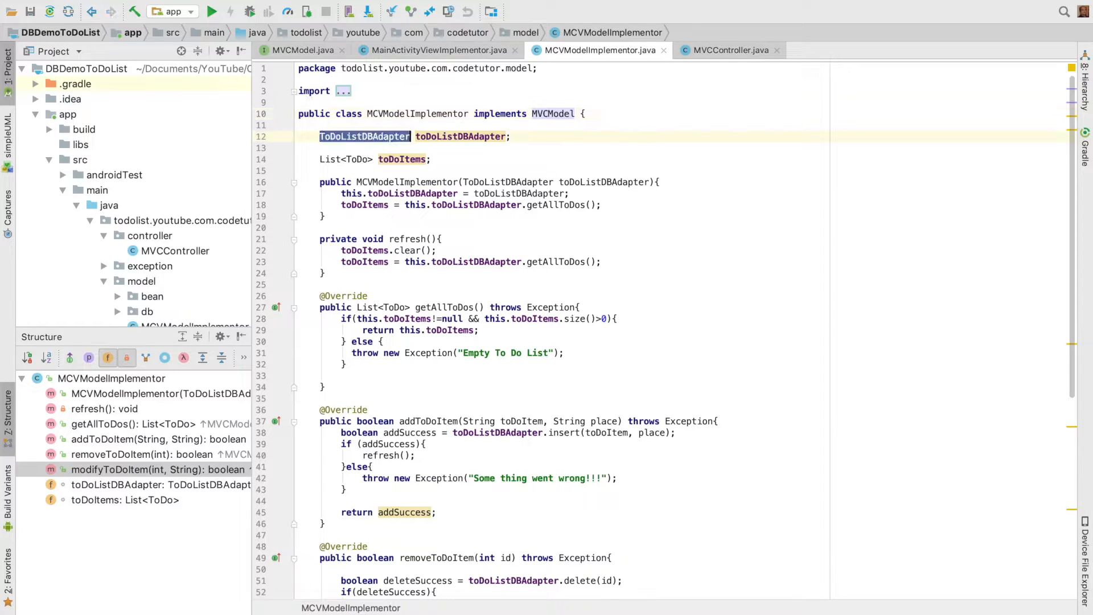
pyautogui.click(365, 135)
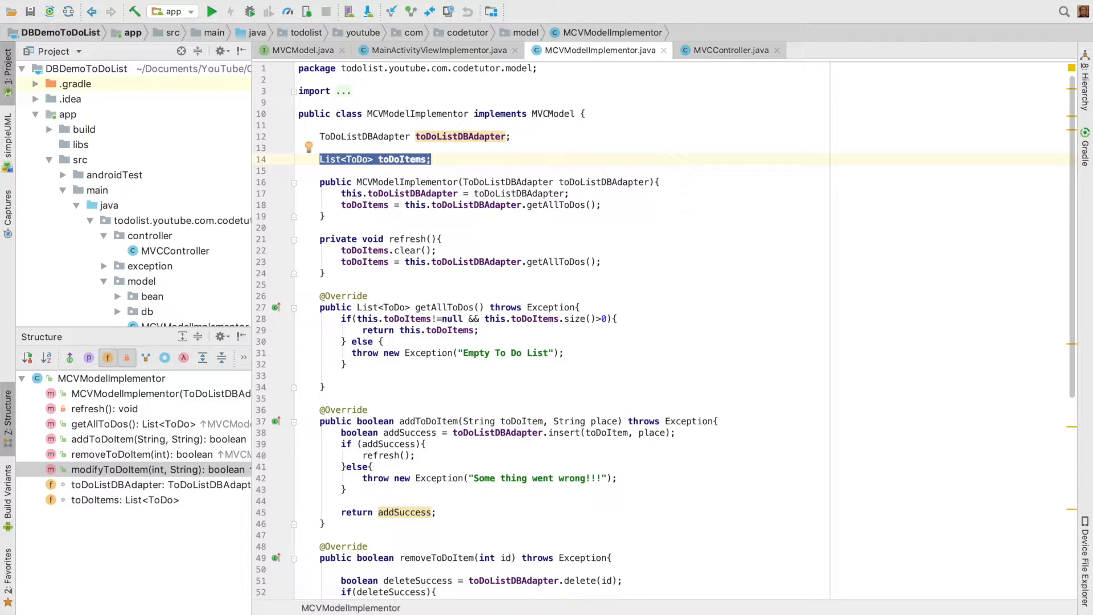
pyautogui.scroll(-3)
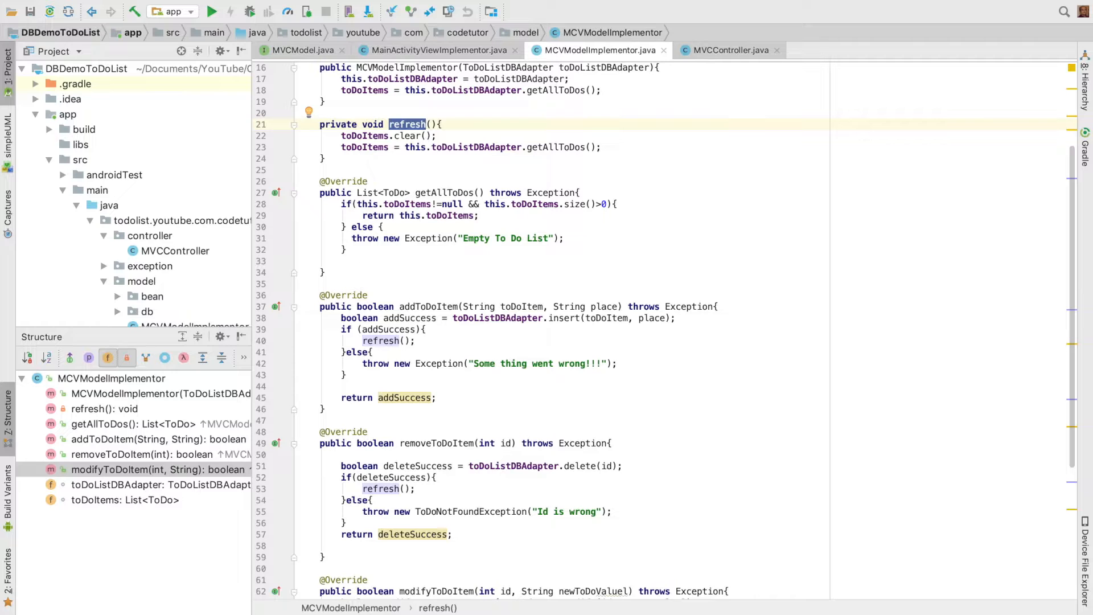
pyautogui.scroll(-3)
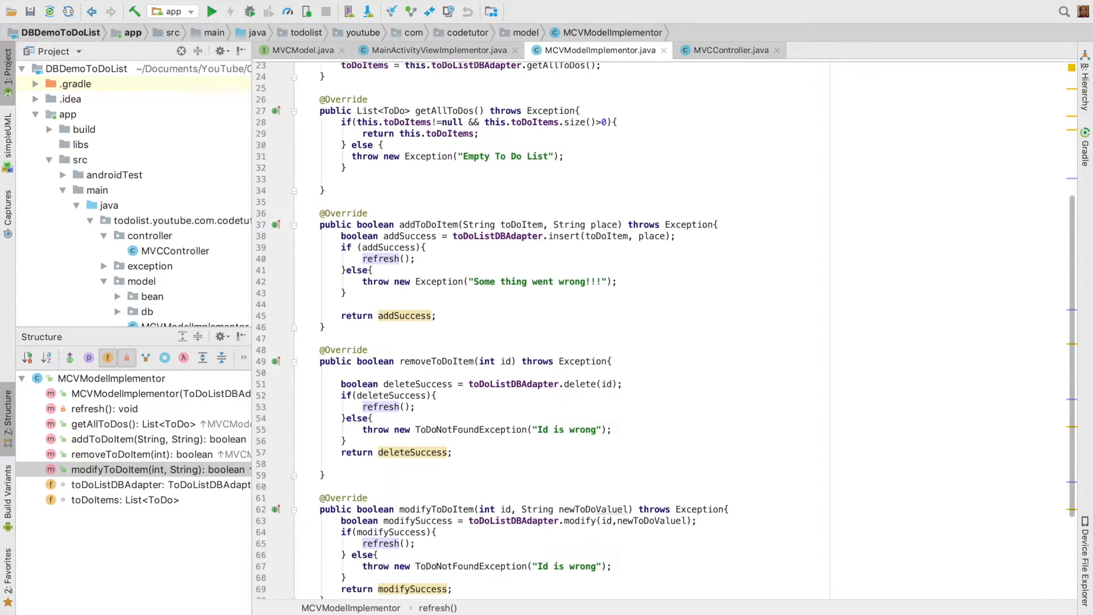
pyautogui.scroll(-3)
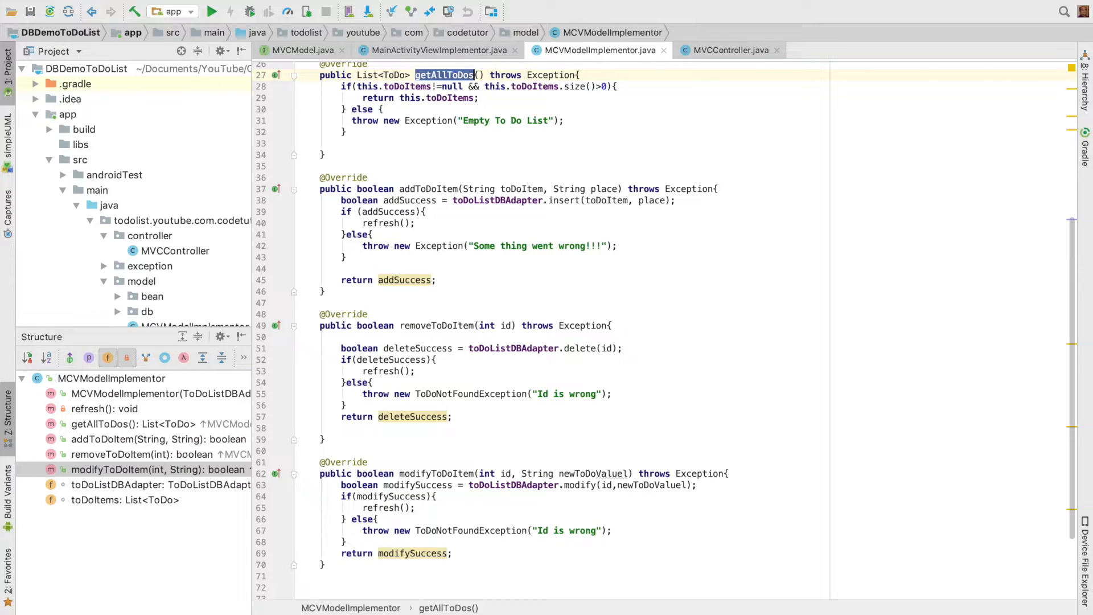
pyautogui.doubleClick(437, 98)
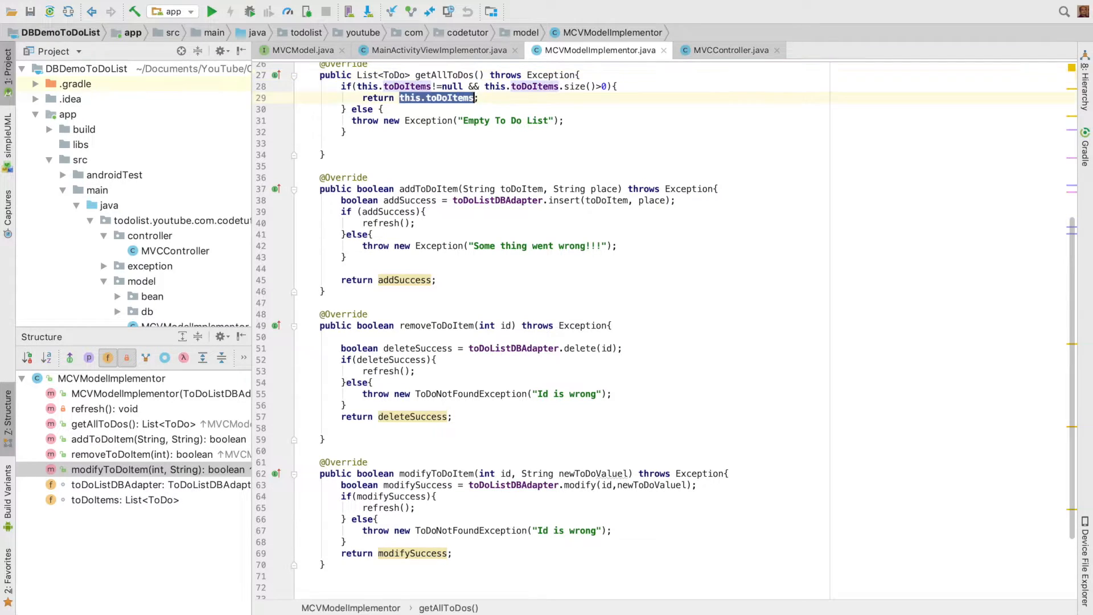
pyautogui.click(411, 189)
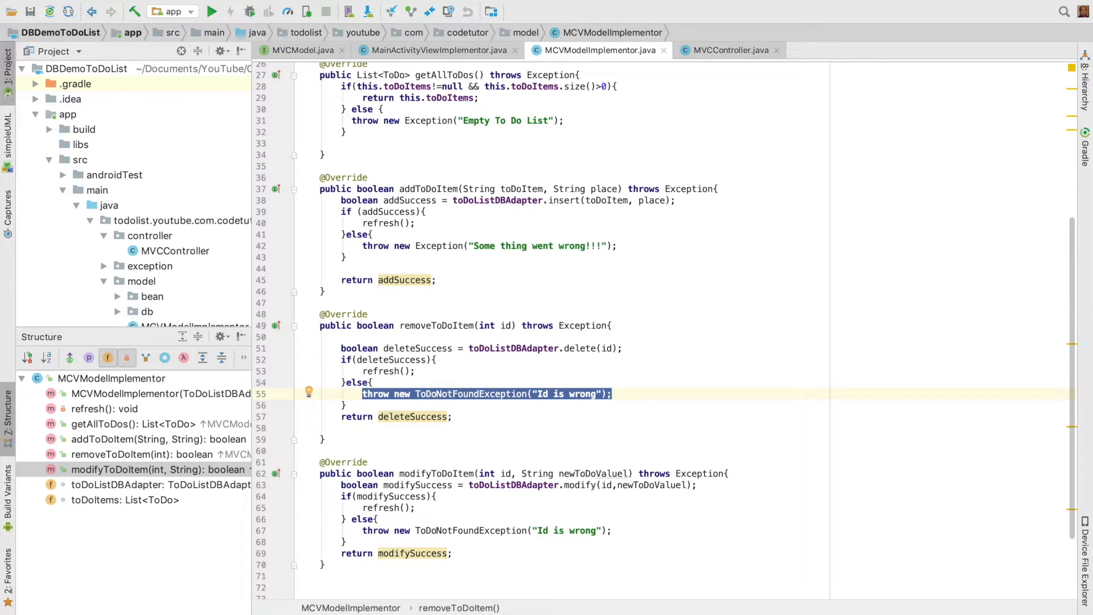
# Highlight modifyToDoItem and the toDoListDBAdapter it calls
pyautogui.click(436, 474)
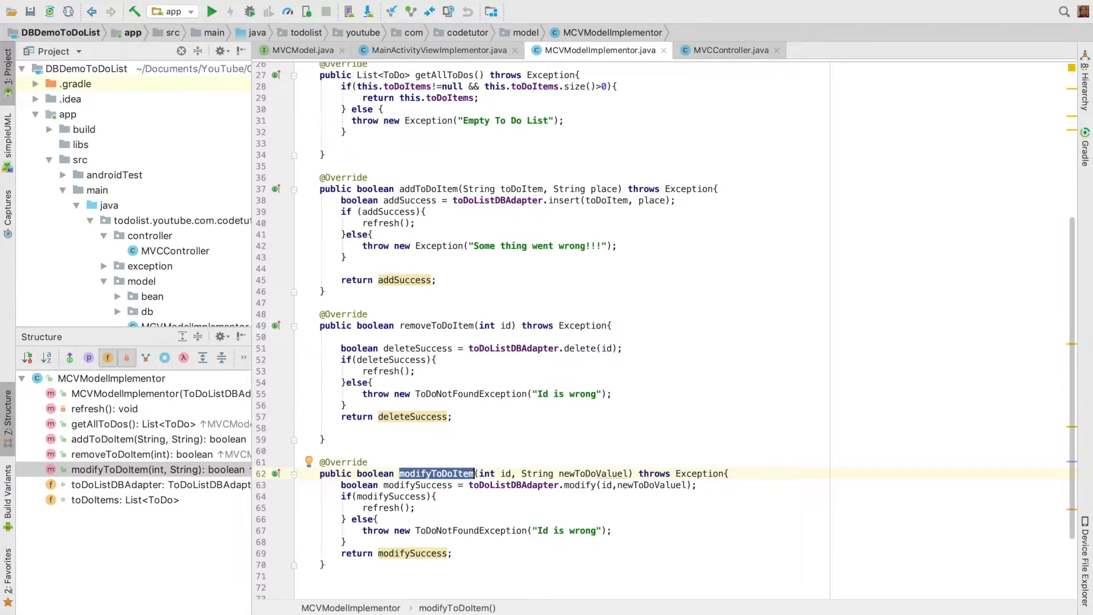
pyautogui.click(418, 451)
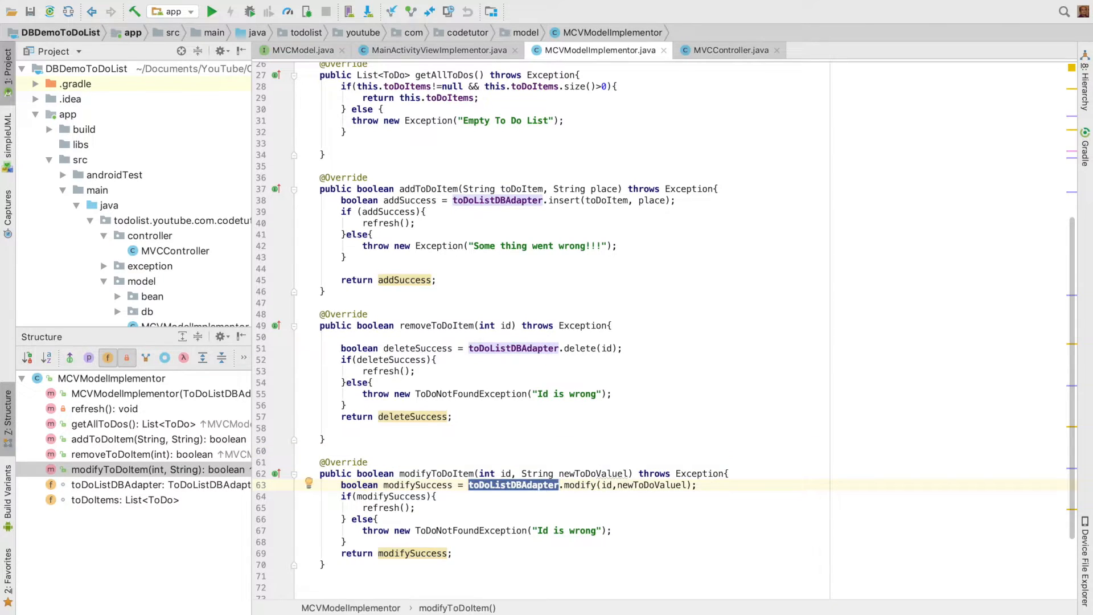
pyautogui.doubleClick(417, 485)
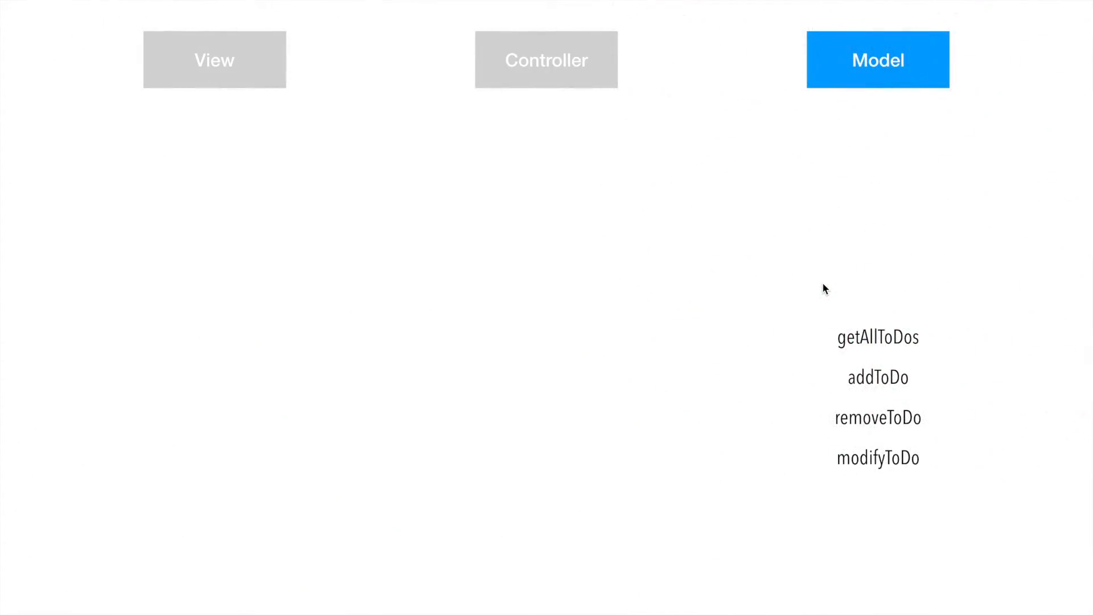
# Advance the slide build so Controller is highlighted next to Model
pyautogui.click(545, 59)
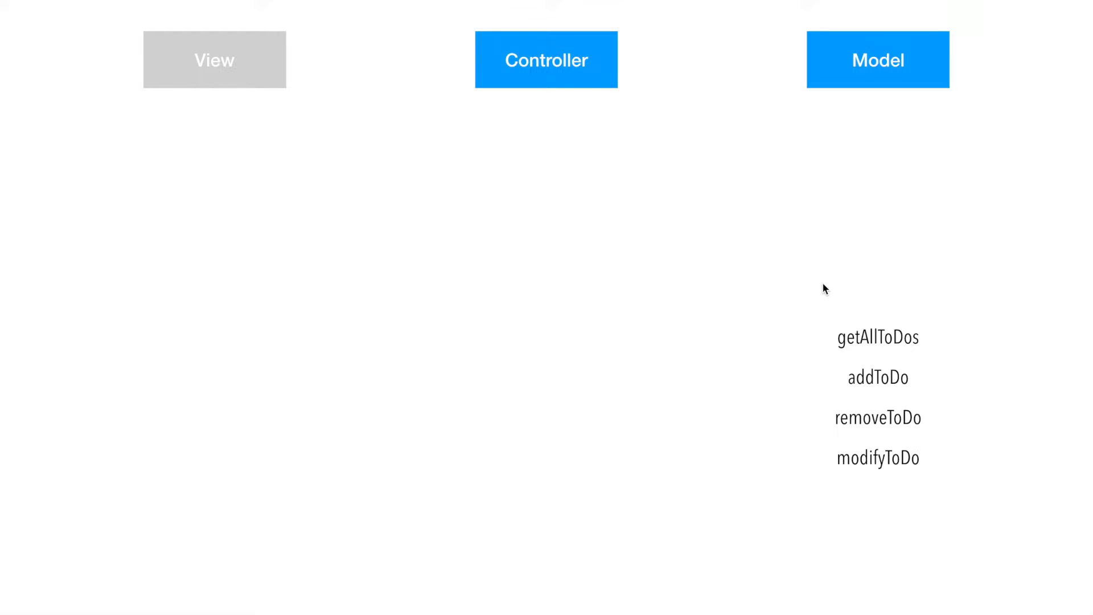
pyautogui.click(546, 61)
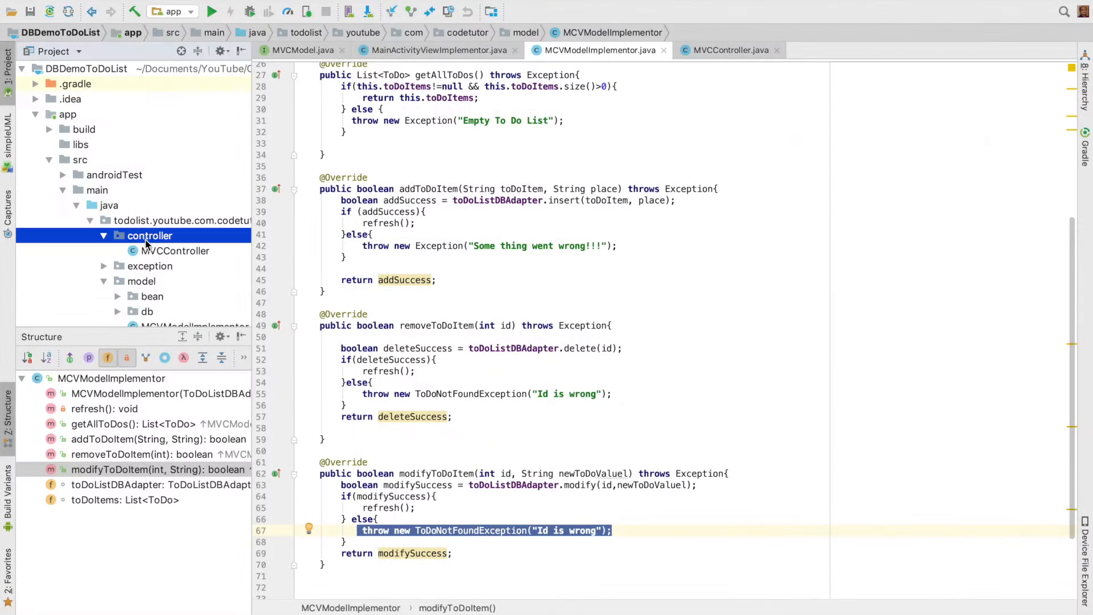
# Navigate MVCController's outline through onViewLoaded, the remove and modify handlers, and the mvcView field
pyautogui.click(175, 250)
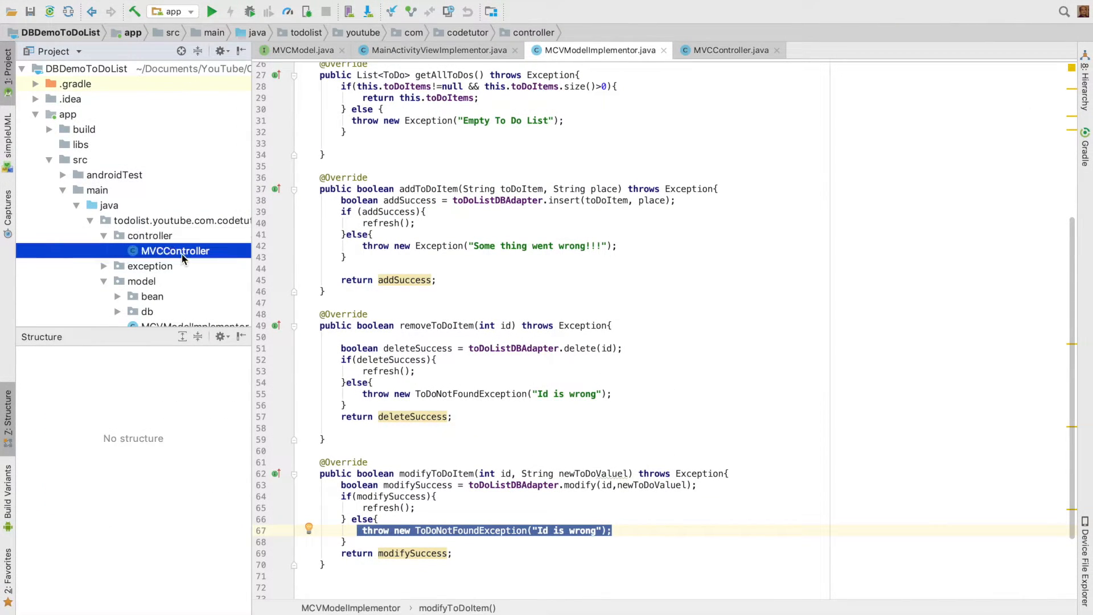
pyautogui.click(173, 250)
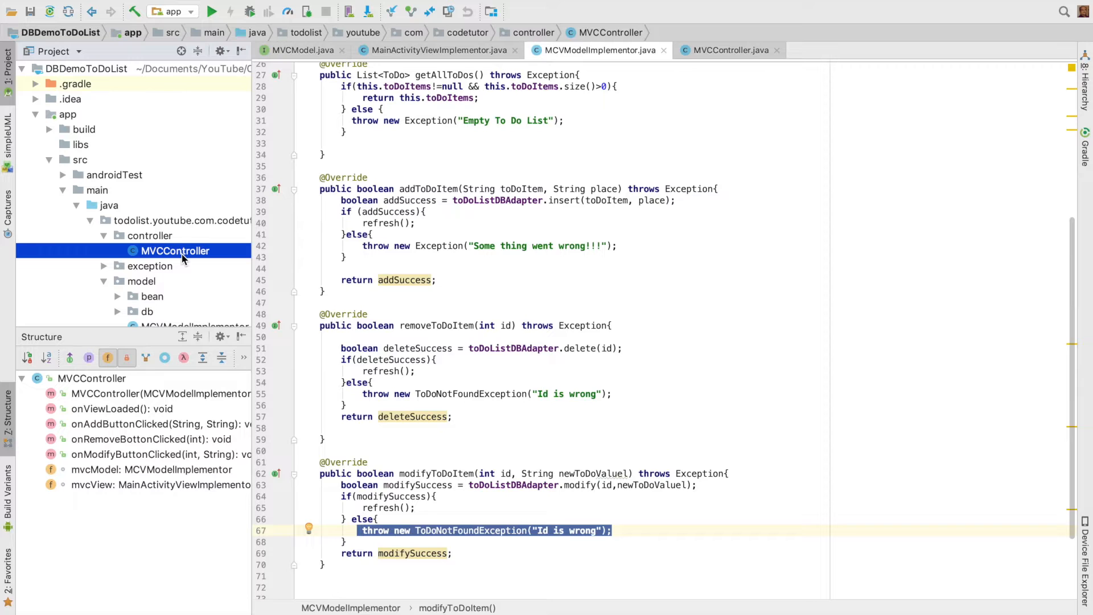
pyautogui.click(121, 409)
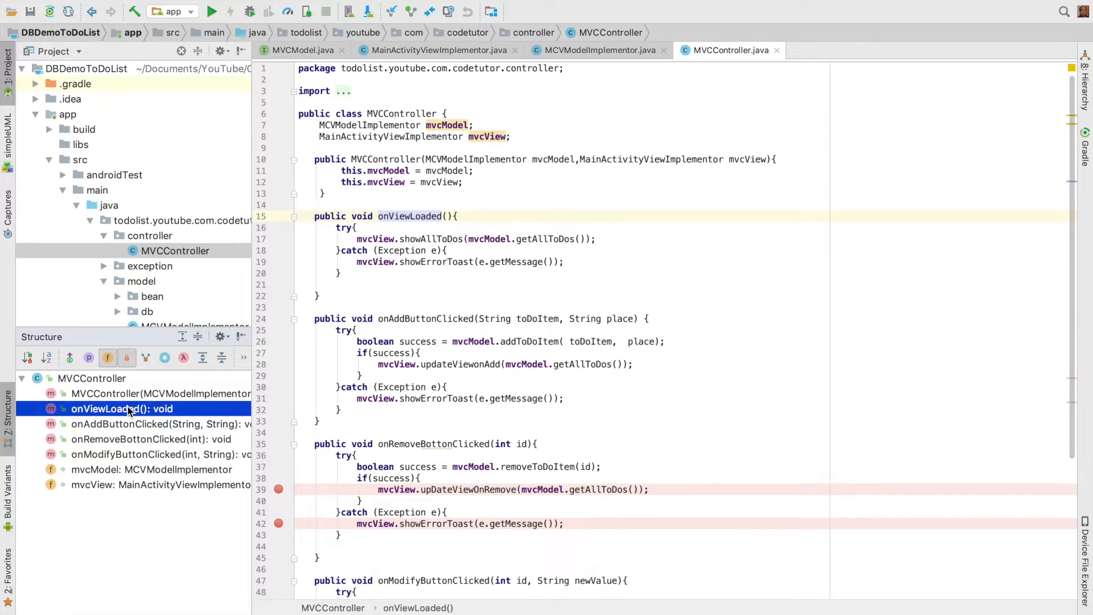
pyautogui.moveTo(164, 423)
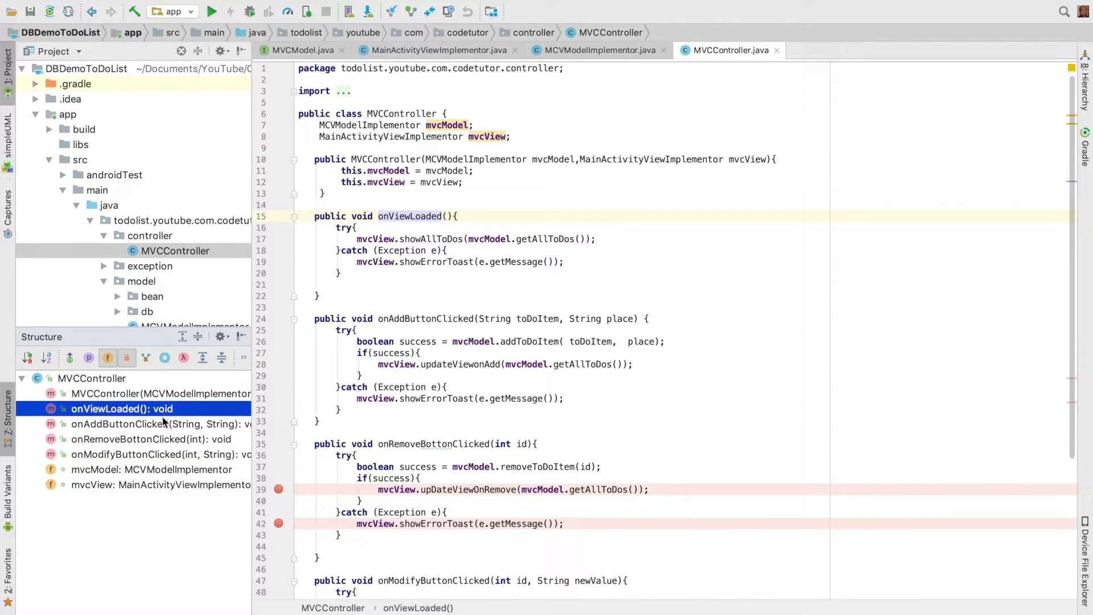
pyautogui.click(151, 439)
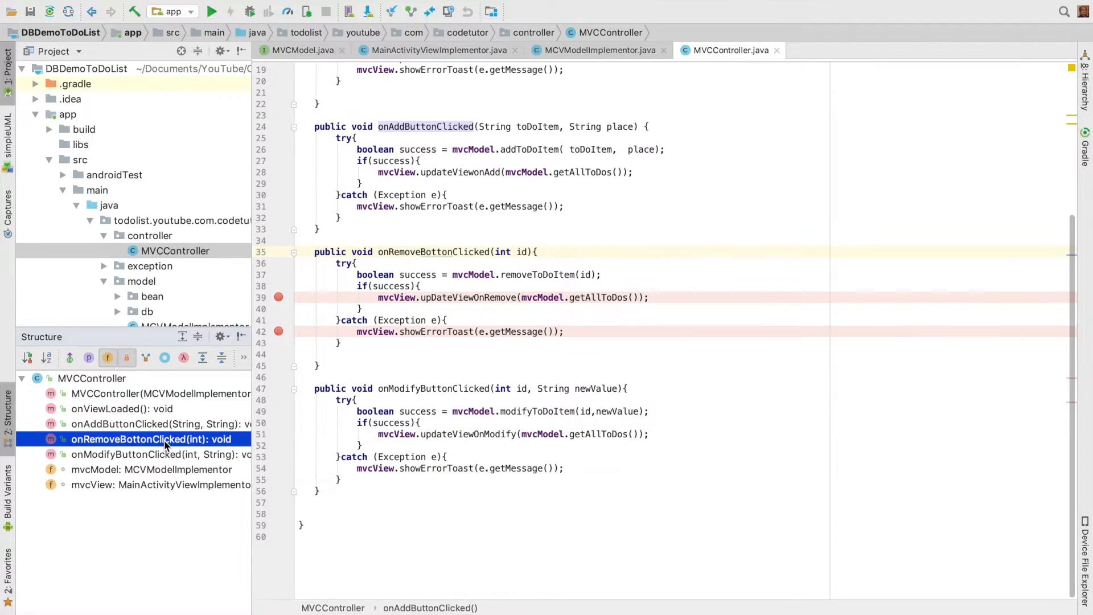
pyautogui.click(165, 454)
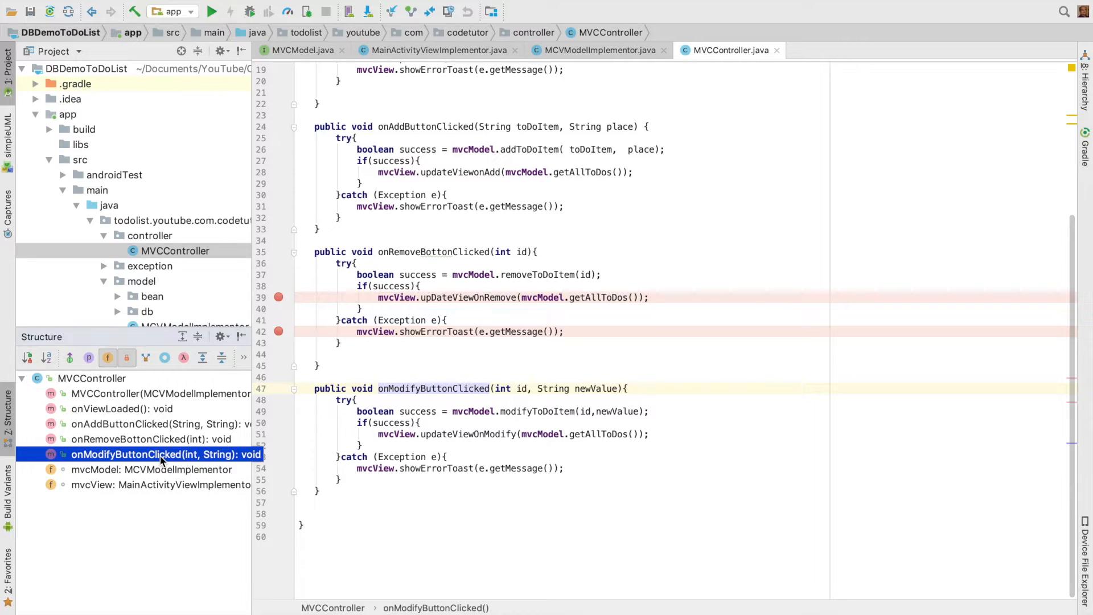
pyautogui.moveTo(186, 472)
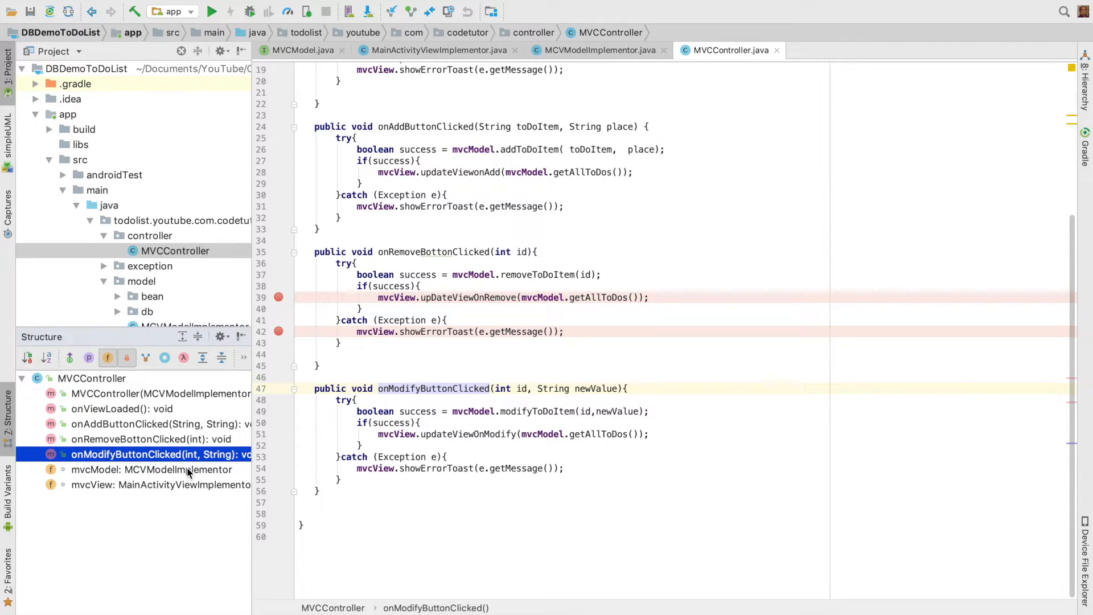
pyautogui.click(139, 469)
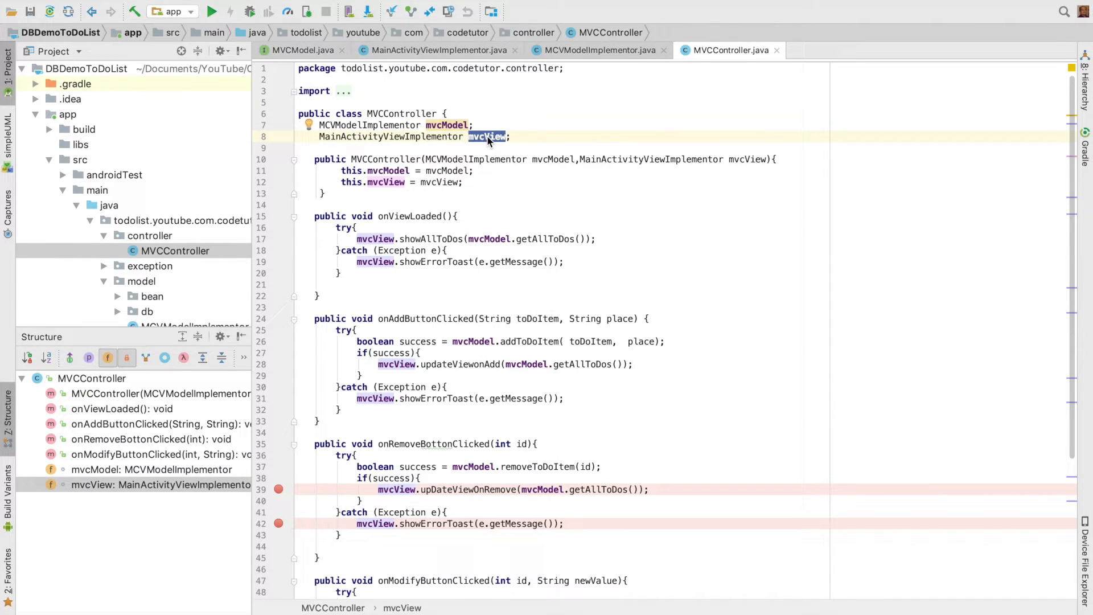
pyautogui.moveTo(383, 222)
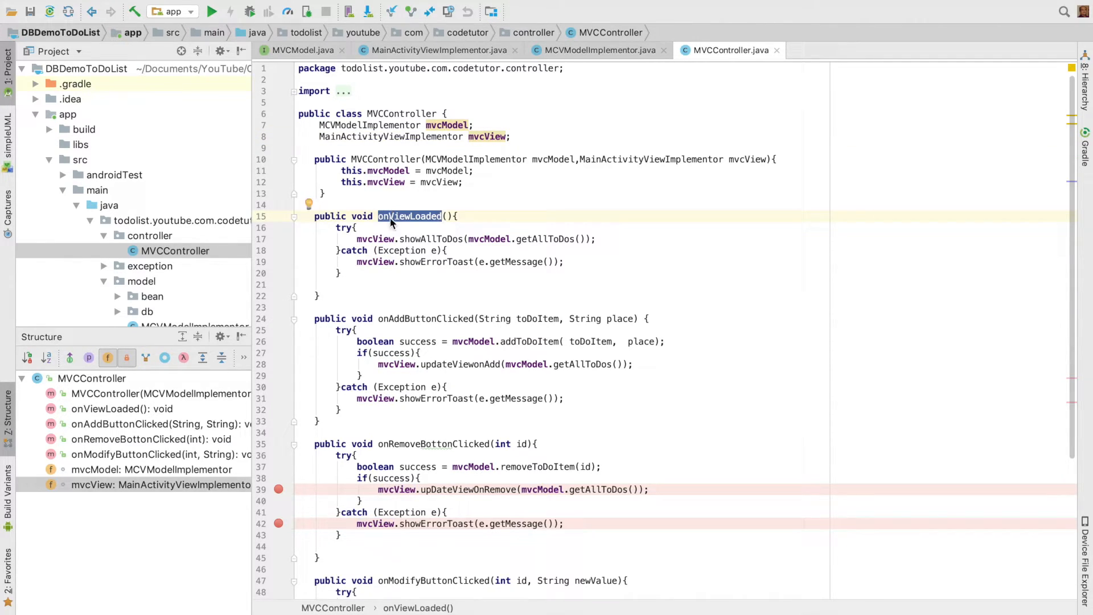
pyautogui.moveTo(354, 238)
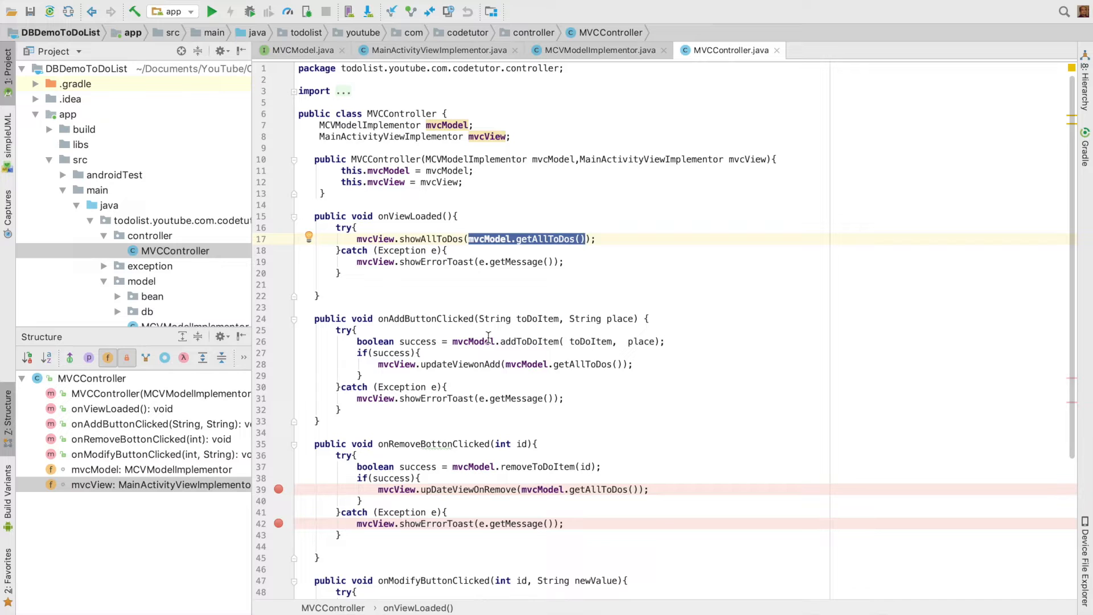
pyautogui.scroll(-3)
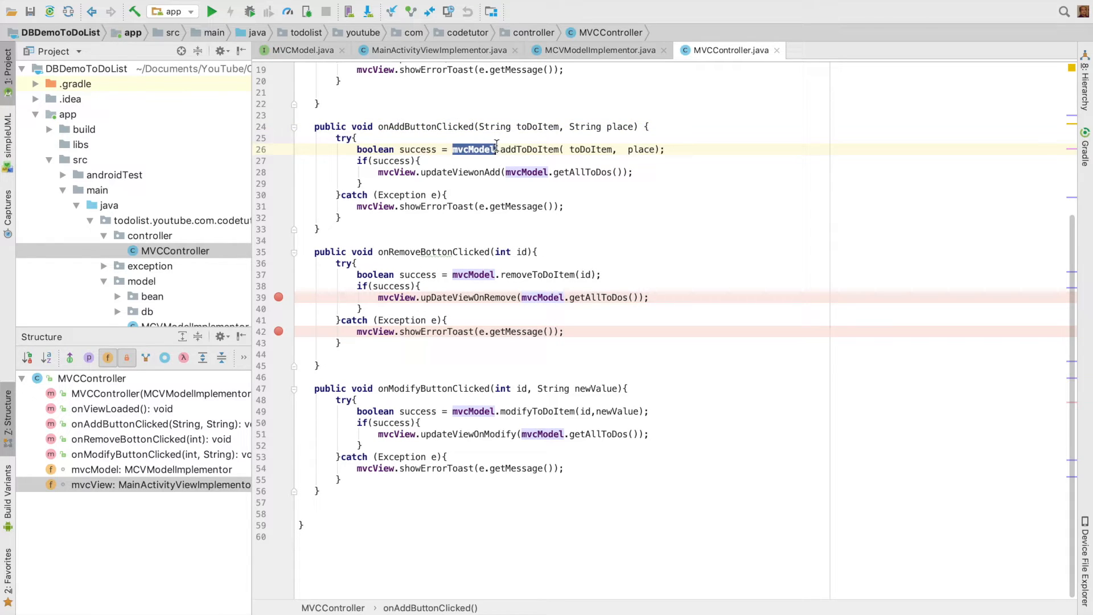
pyautogui.doubleClick(417, 150)
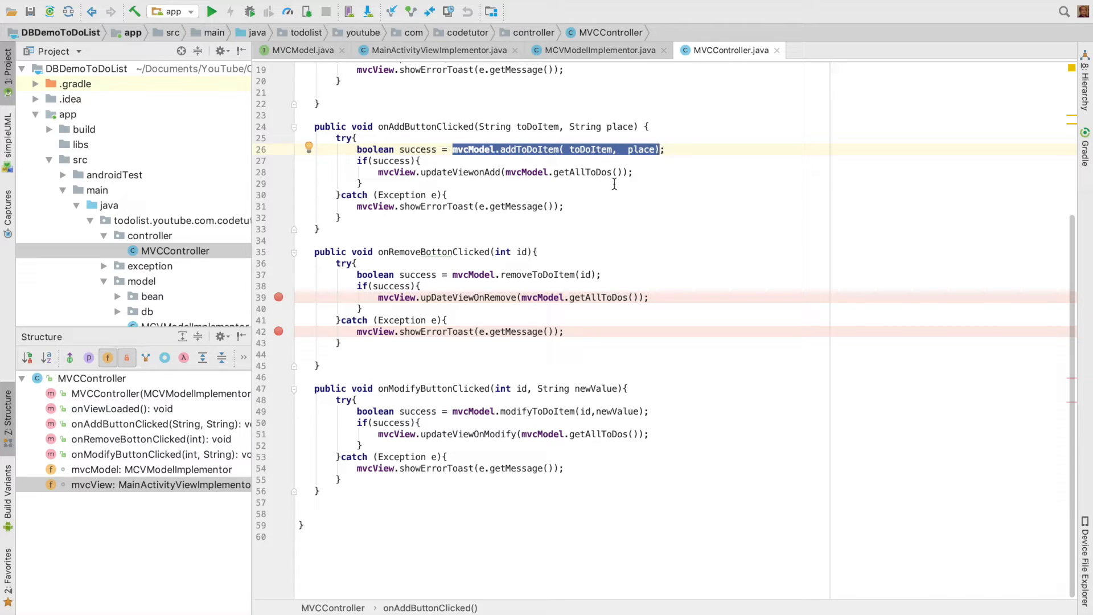
pyautogui.doubleClick(417, 149)
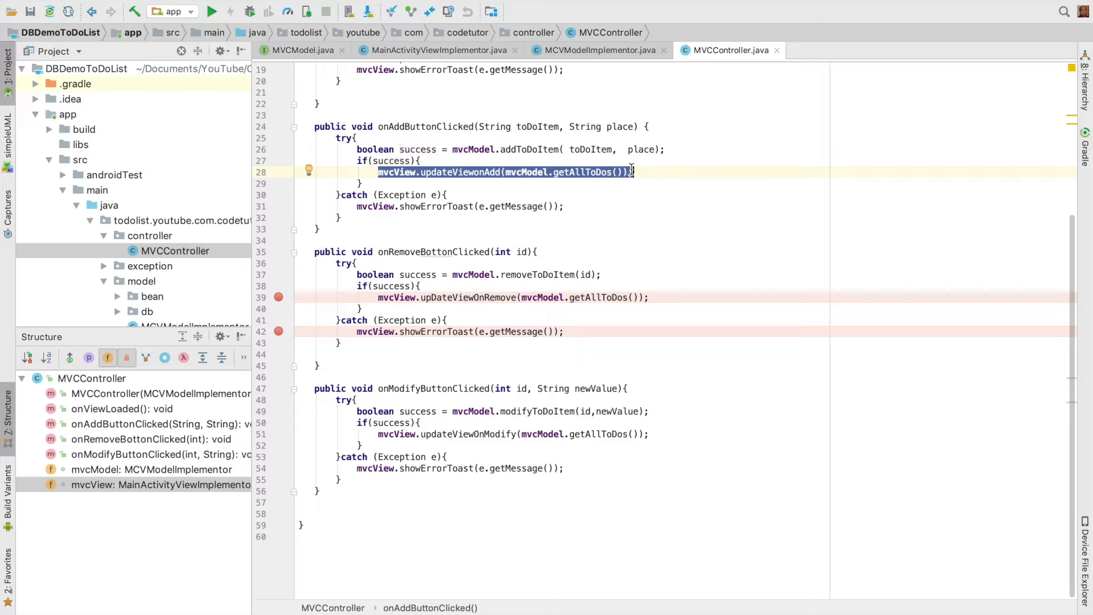
pyautogui.doubleClick(432, 251)
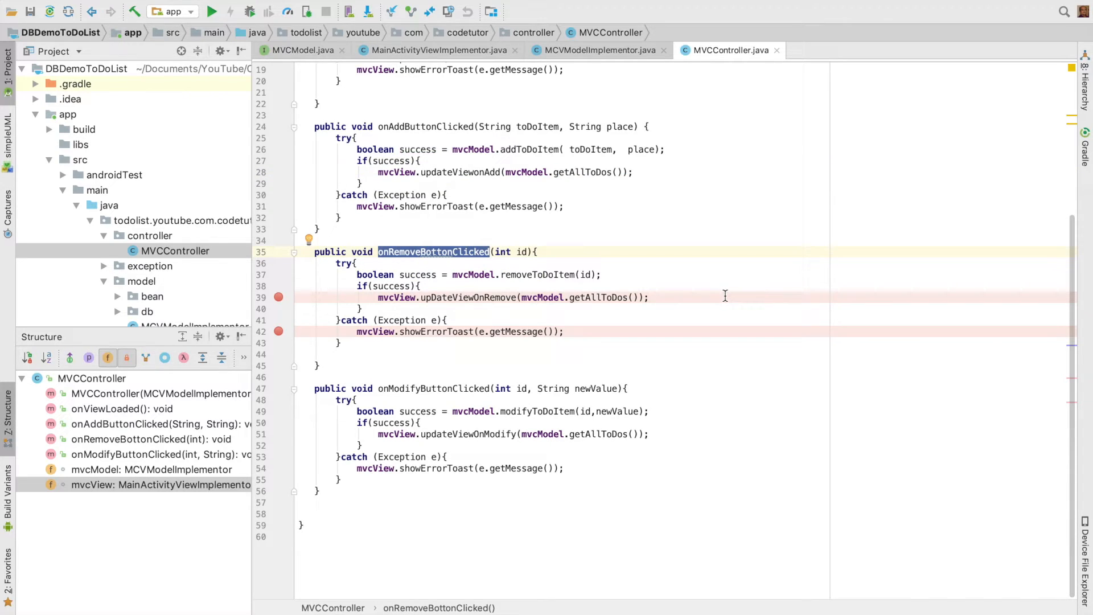
pyautogui.doubleClick(433, 388)
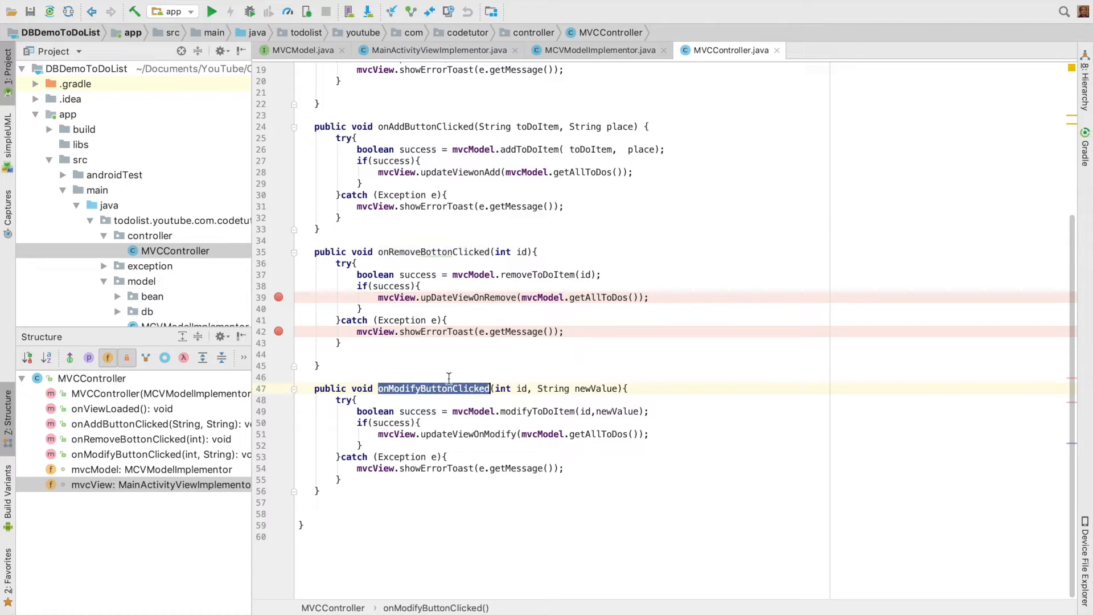